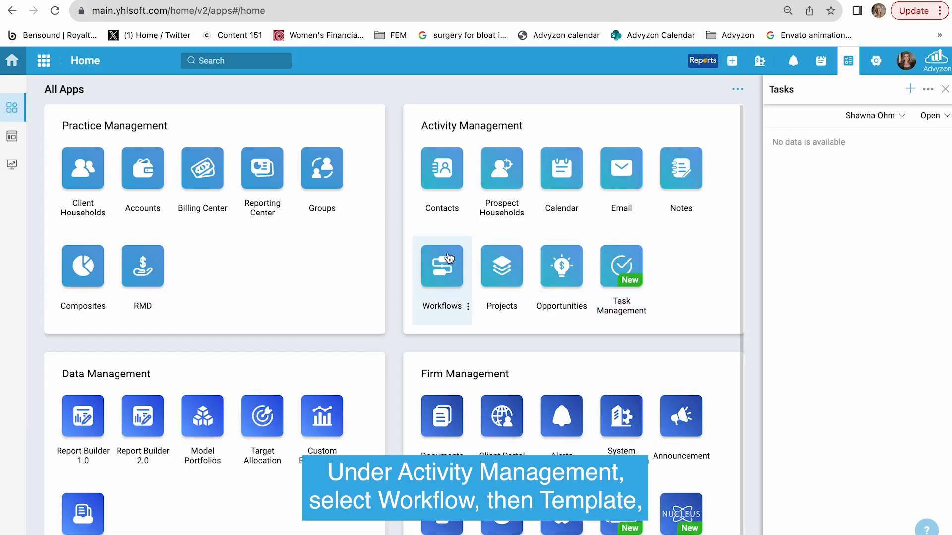
Go to Workflows and switch to the Templates view to begin a new template.
click(441, 266)
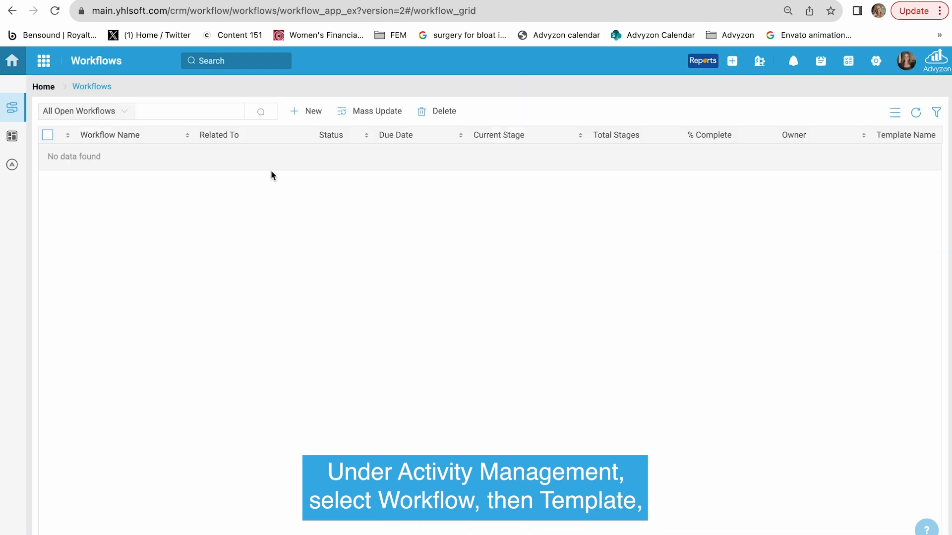
click(12, 136)
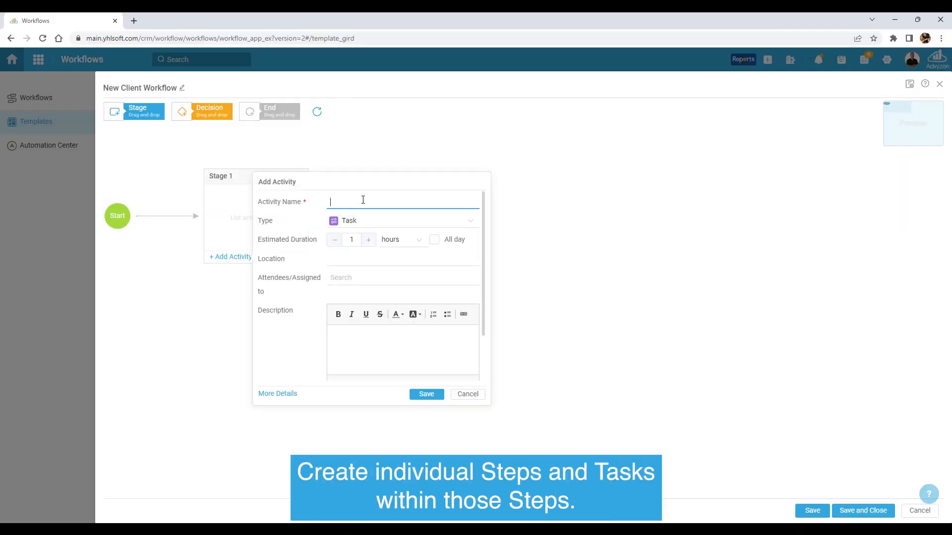
Add a 'CRM Entry into Advyzon' task to Stage 1 and assign the brochure task to Linda.
text(CRM Entry into Advyzon)
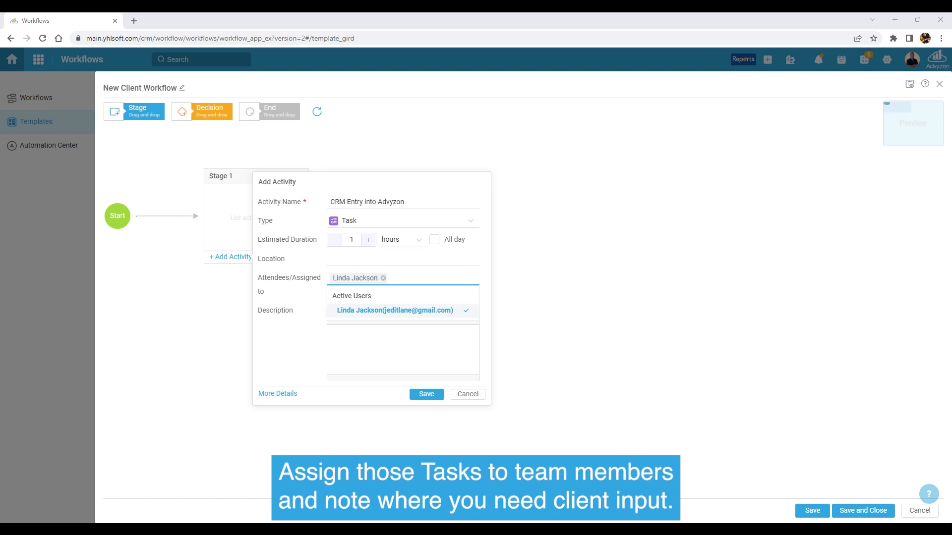
click(426, 393)
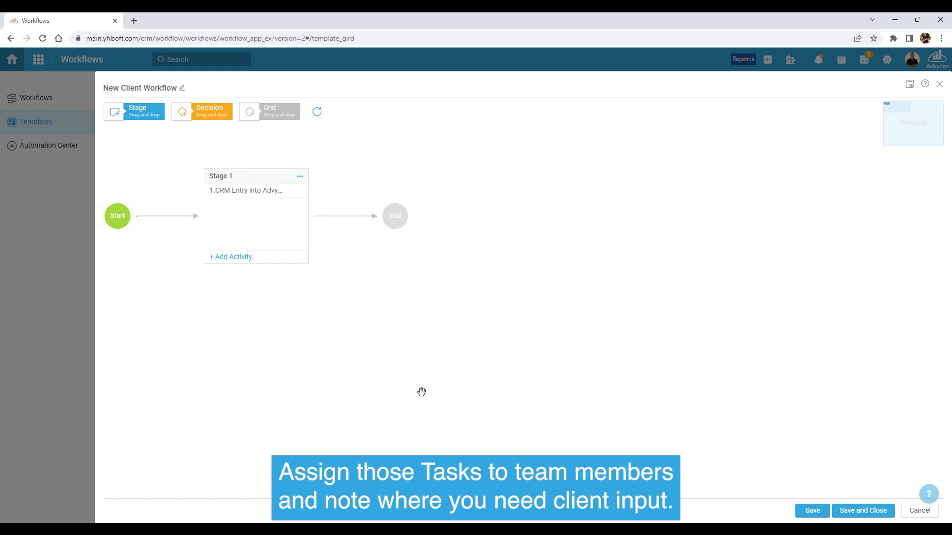
text(Linda)
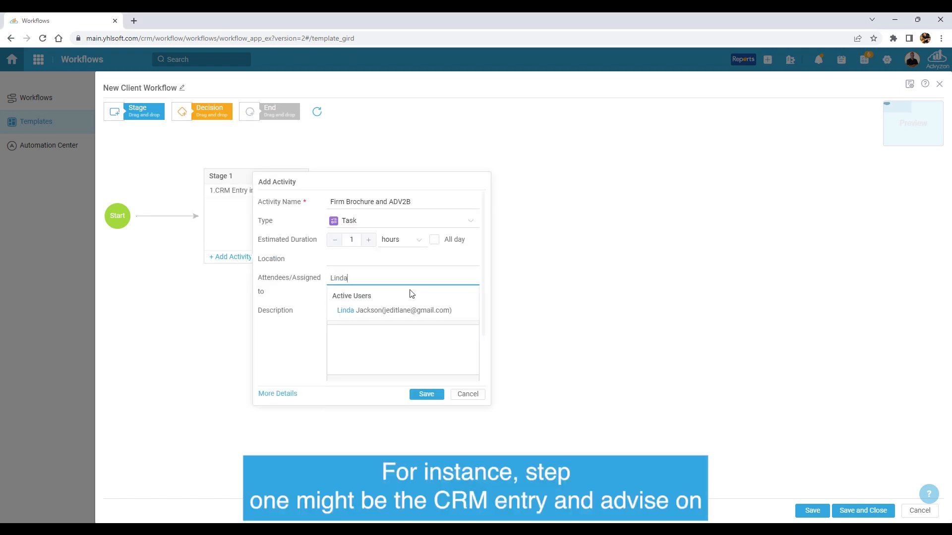
click(394, 310)
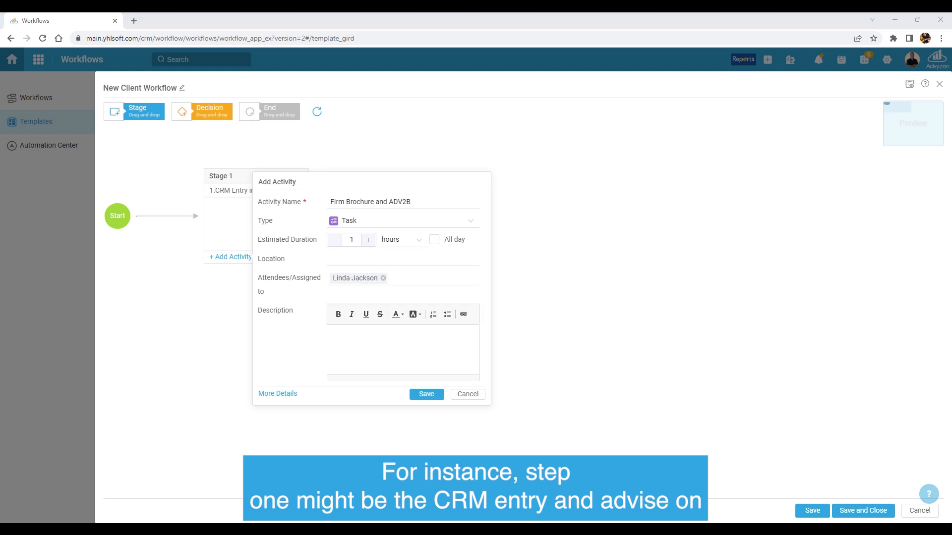
Save the brochure task, Stage 2's New Business Upload, and Stage 3's data-entry task.
click(425, 393)
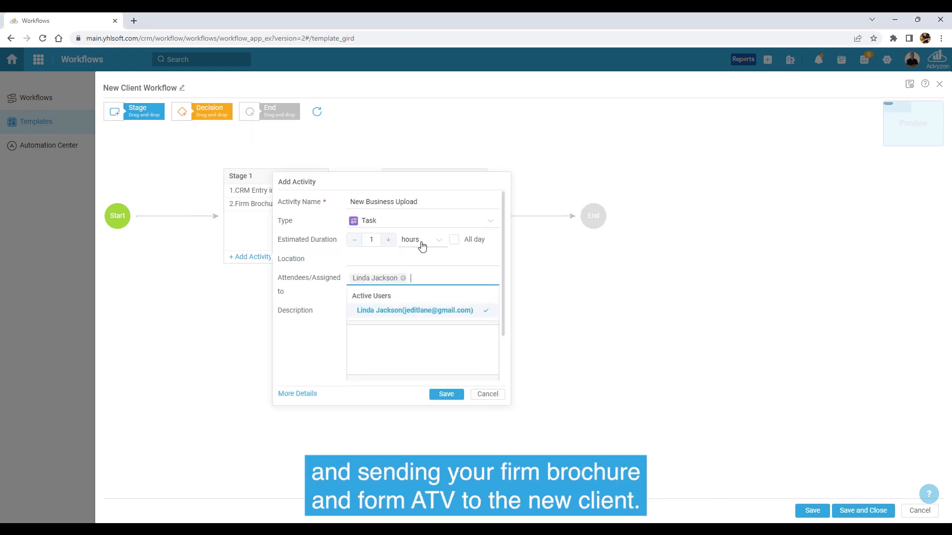
click(445, 394)
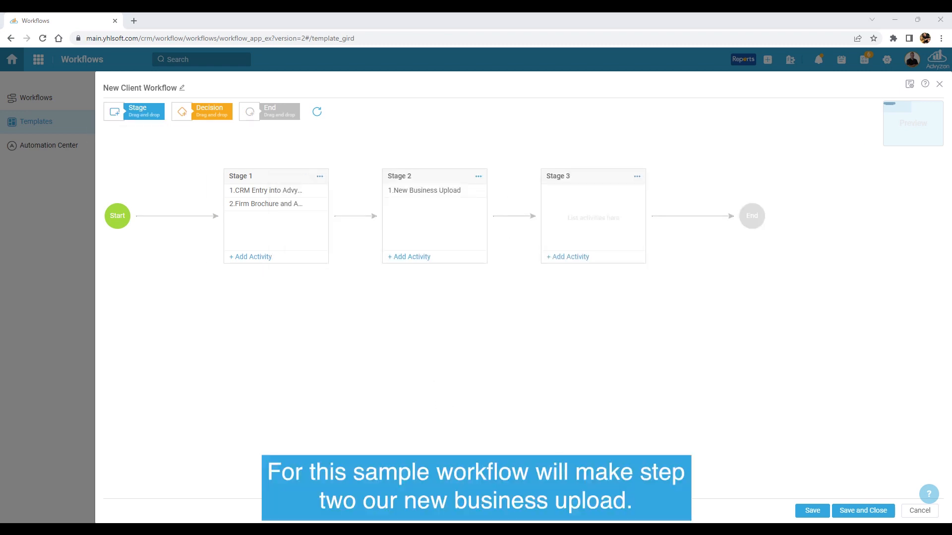
click(408, 257)
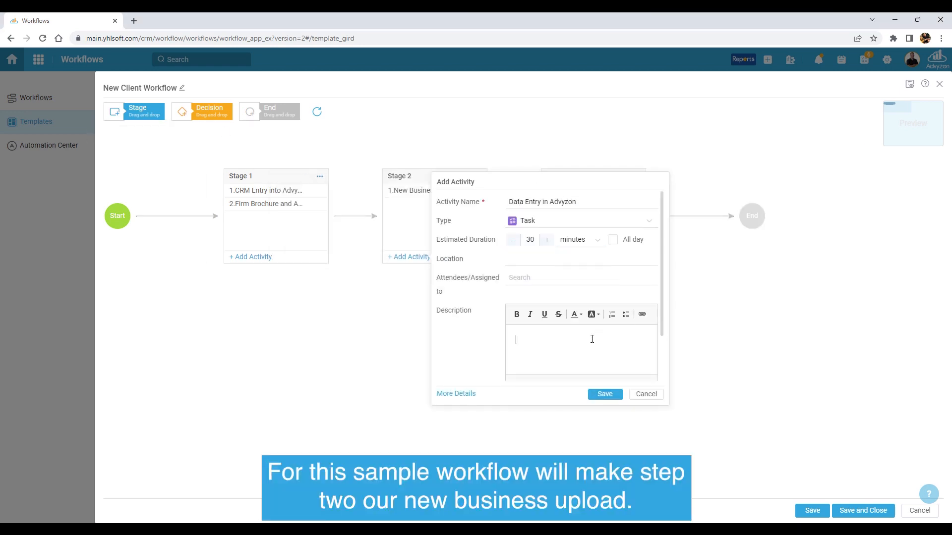
click(603, 393)
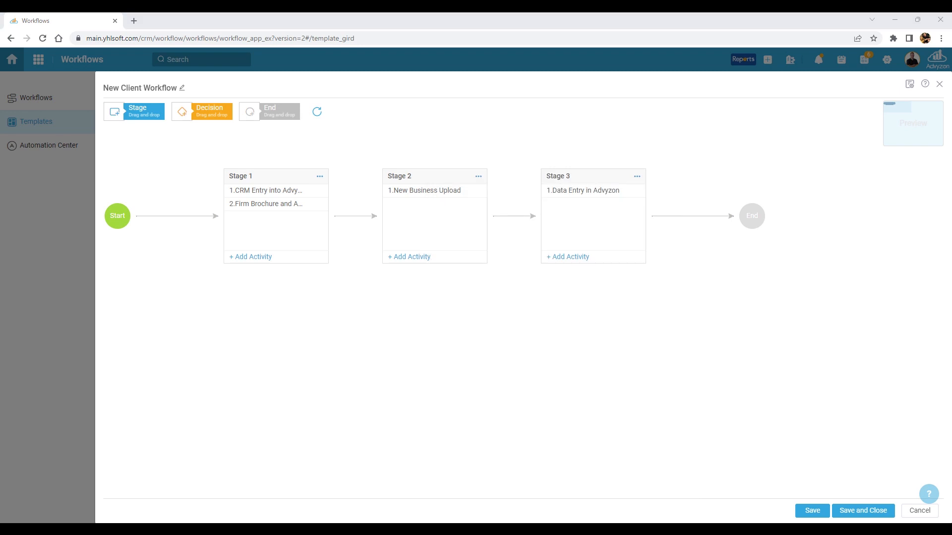
Add the referral check task to Stage 3 and name the next task 'Handwritten note sent to client and COI'.
click(408, 255)
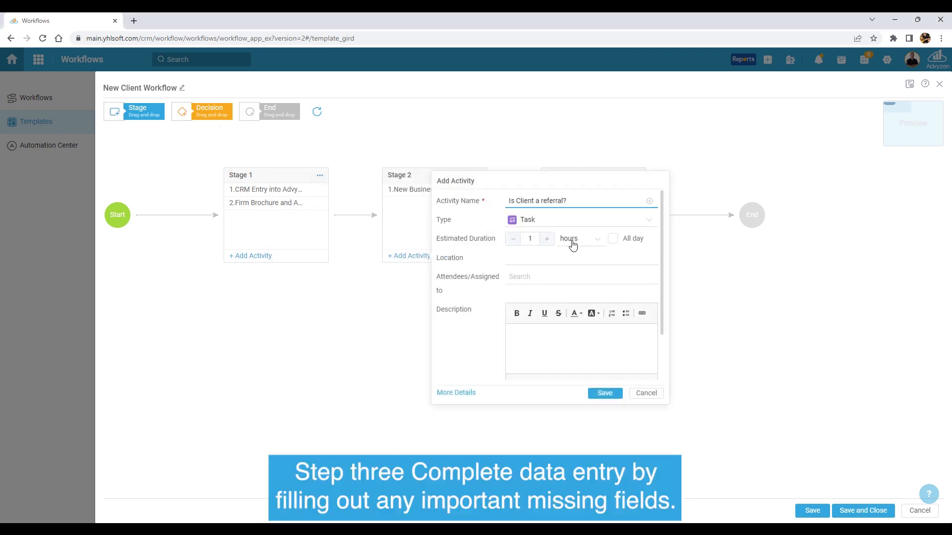
click(604, 393)
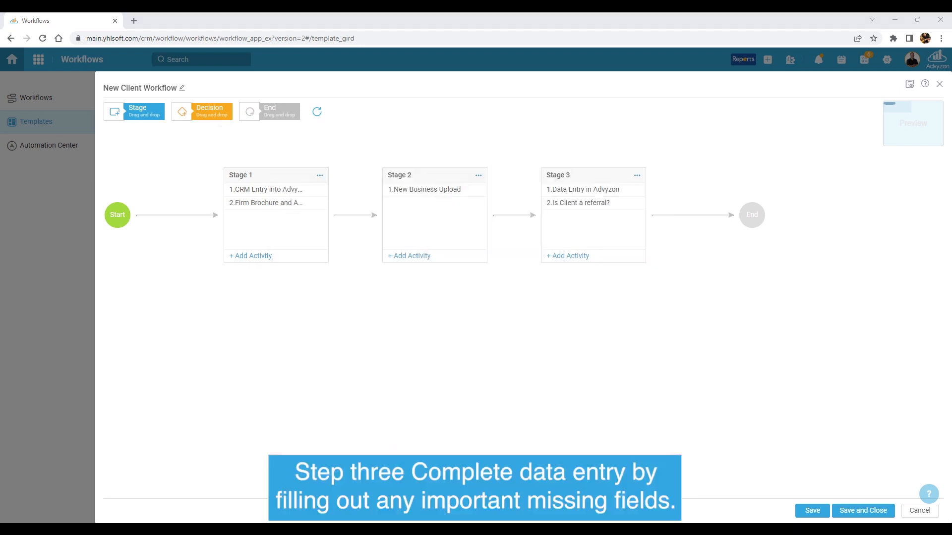
text(Handwritten note sent to client and COI)
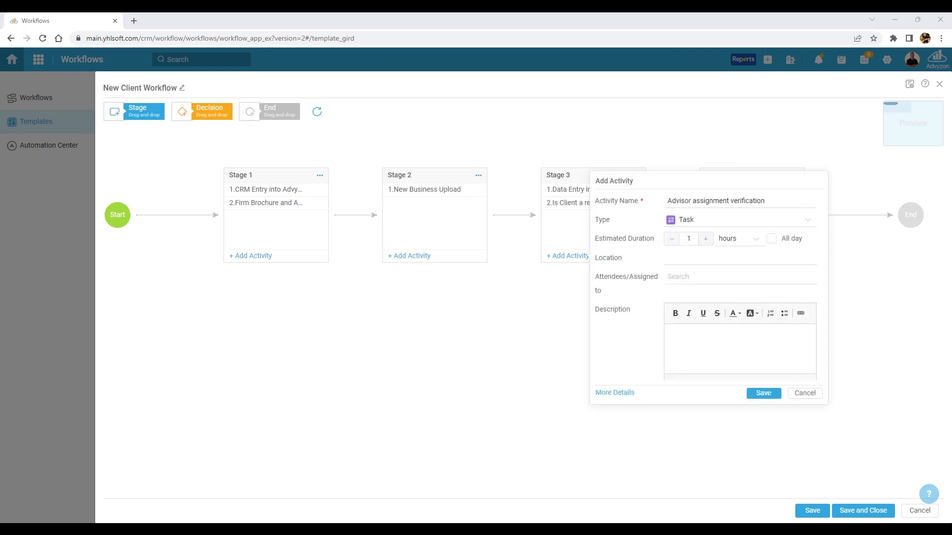
Save the advisor assignment verification task and name a new task 'Reach out to client'.
click(762, 392)
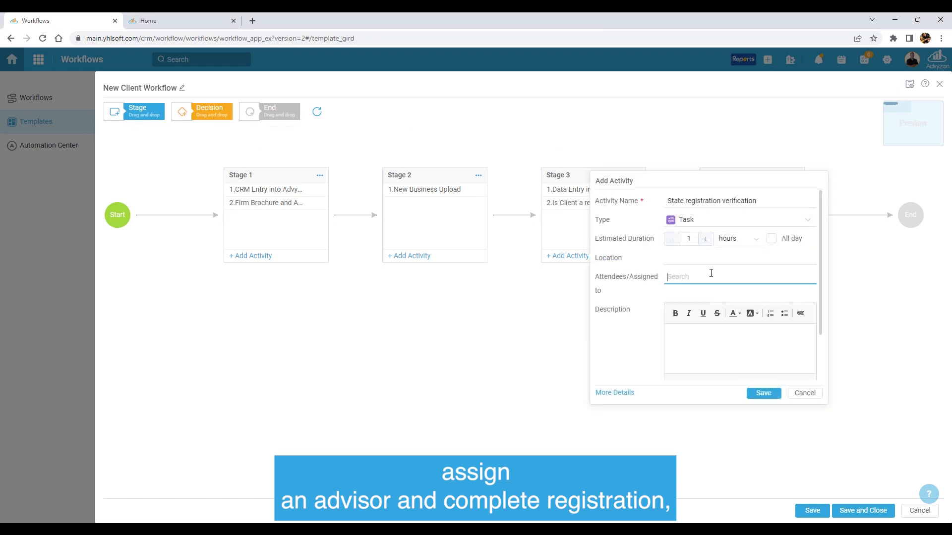
text(Reach out to client)
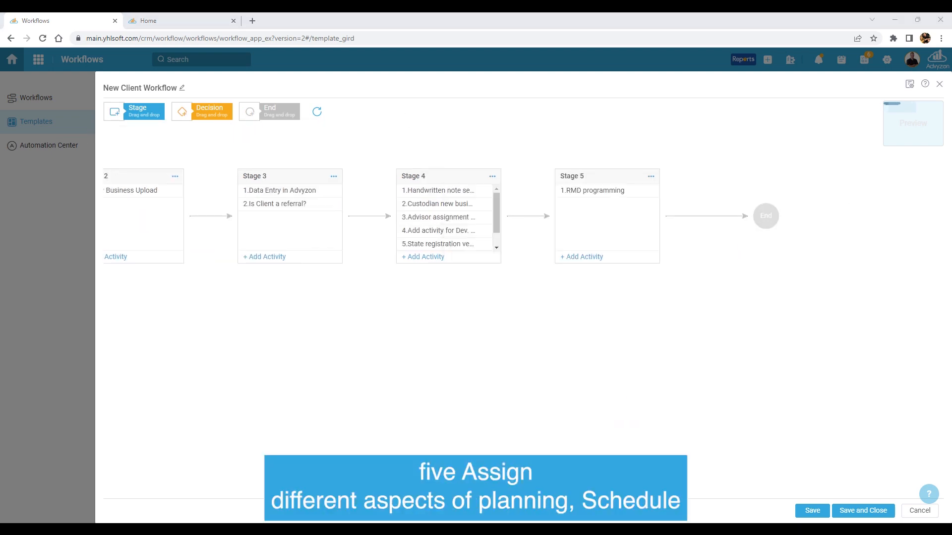
Assign the Billing Assignment task to the Operations team by searching 'oper'.
text(oper)
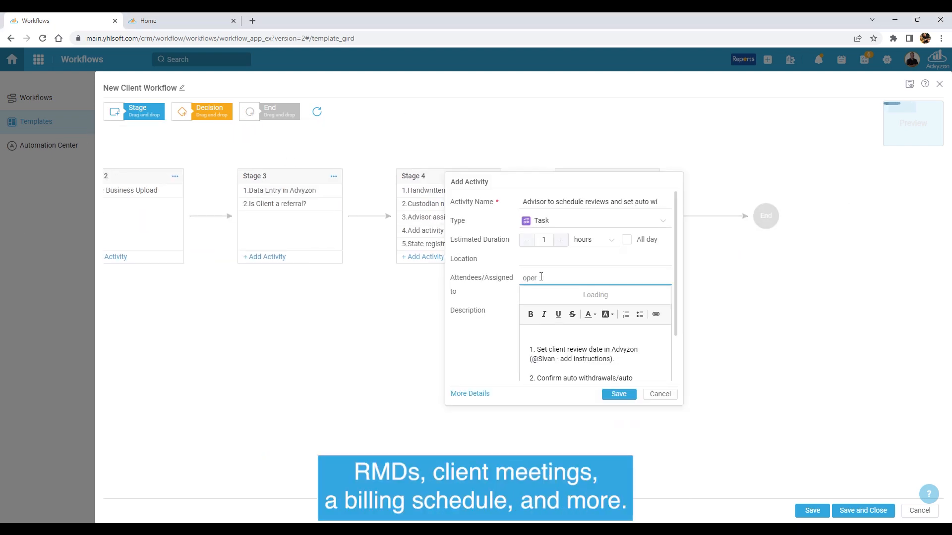
click(617, 394)
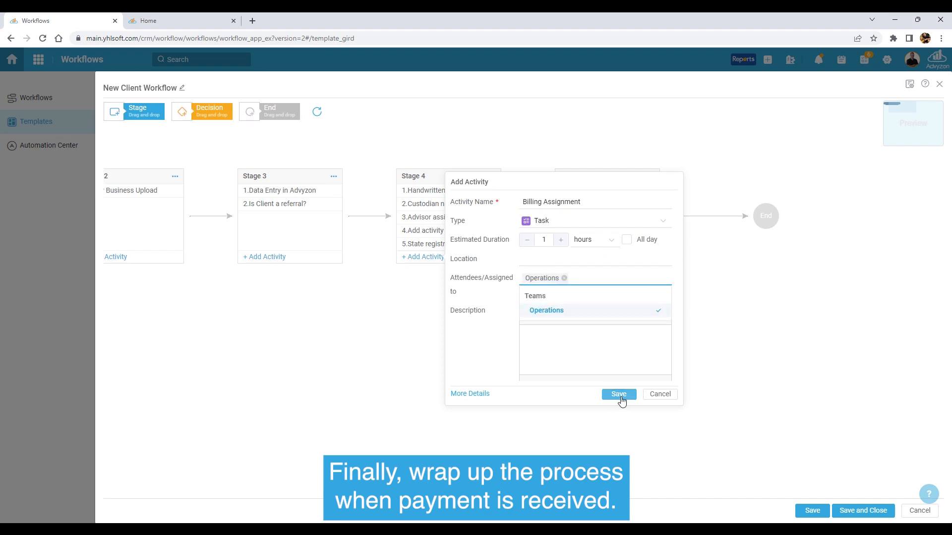
Save Billing Assignment to Stage 5 and add a 'Wrap-up activity' task in Stage 6.
click(618, 394)
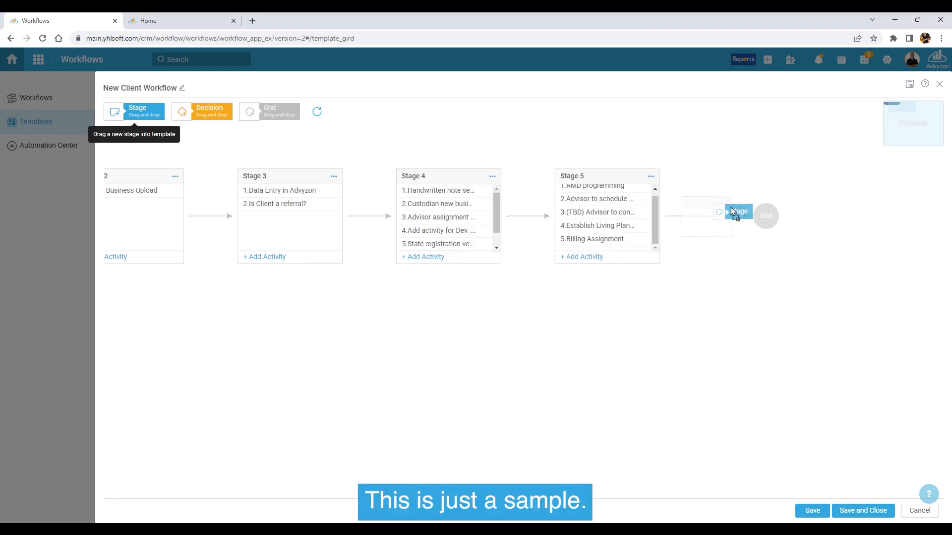
click(580, 255)
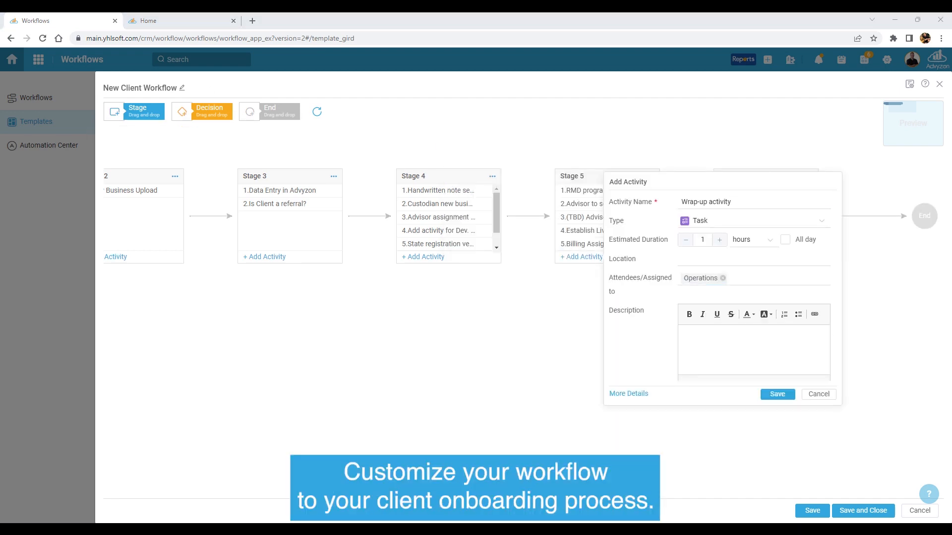
click(777, 393)
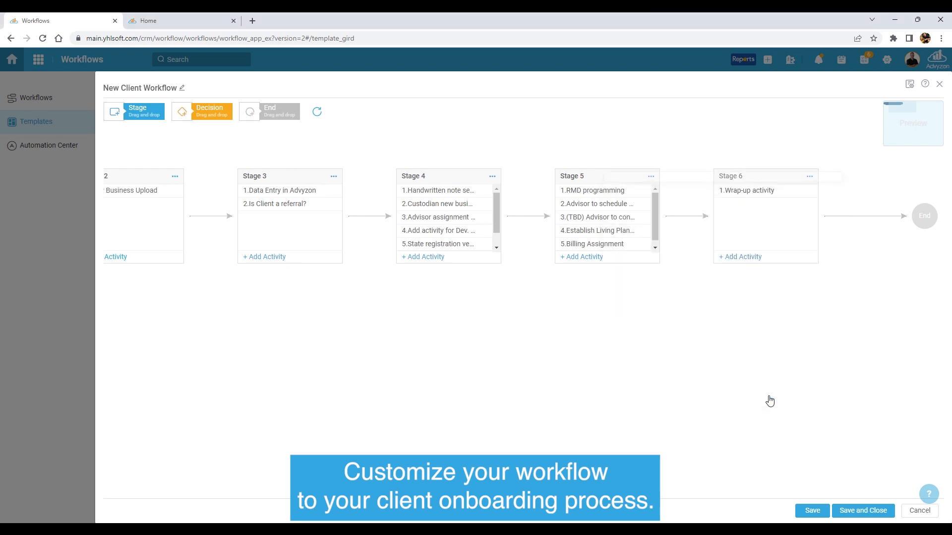